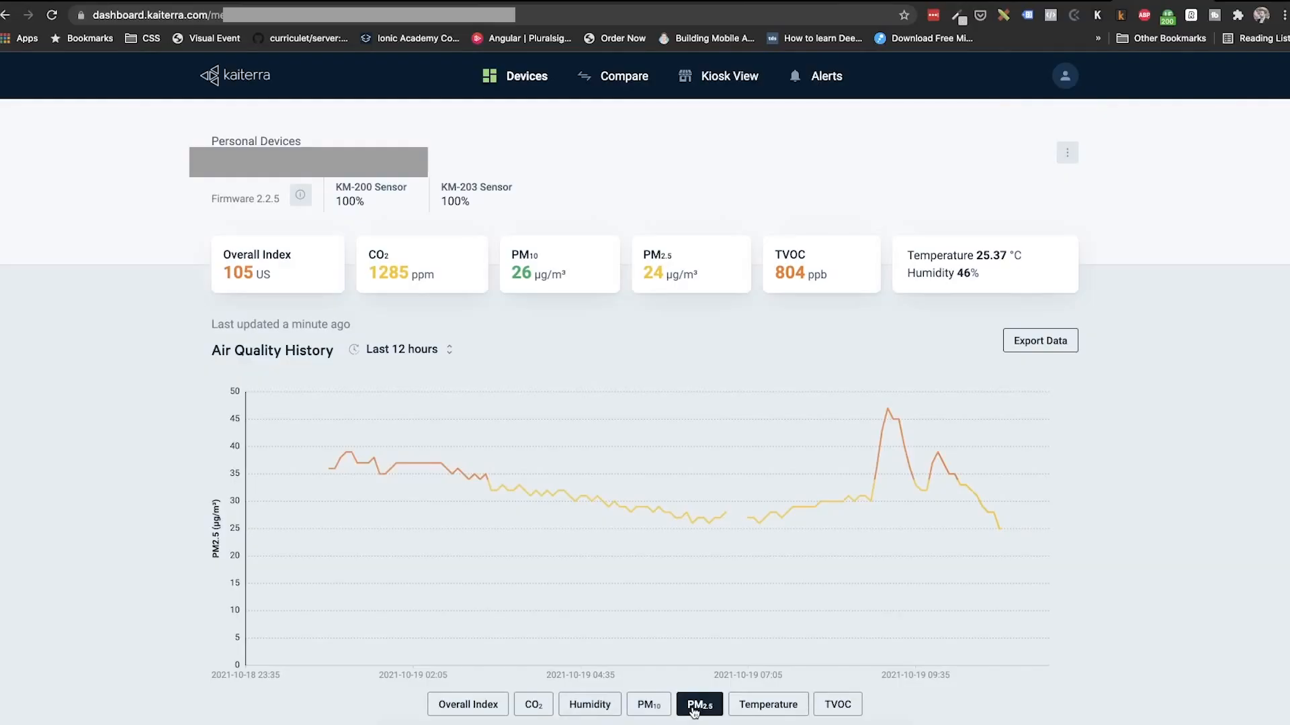
- Switch the Air Quality History chart to TVOC readings for the last 12 hours
left_click(838, 704)
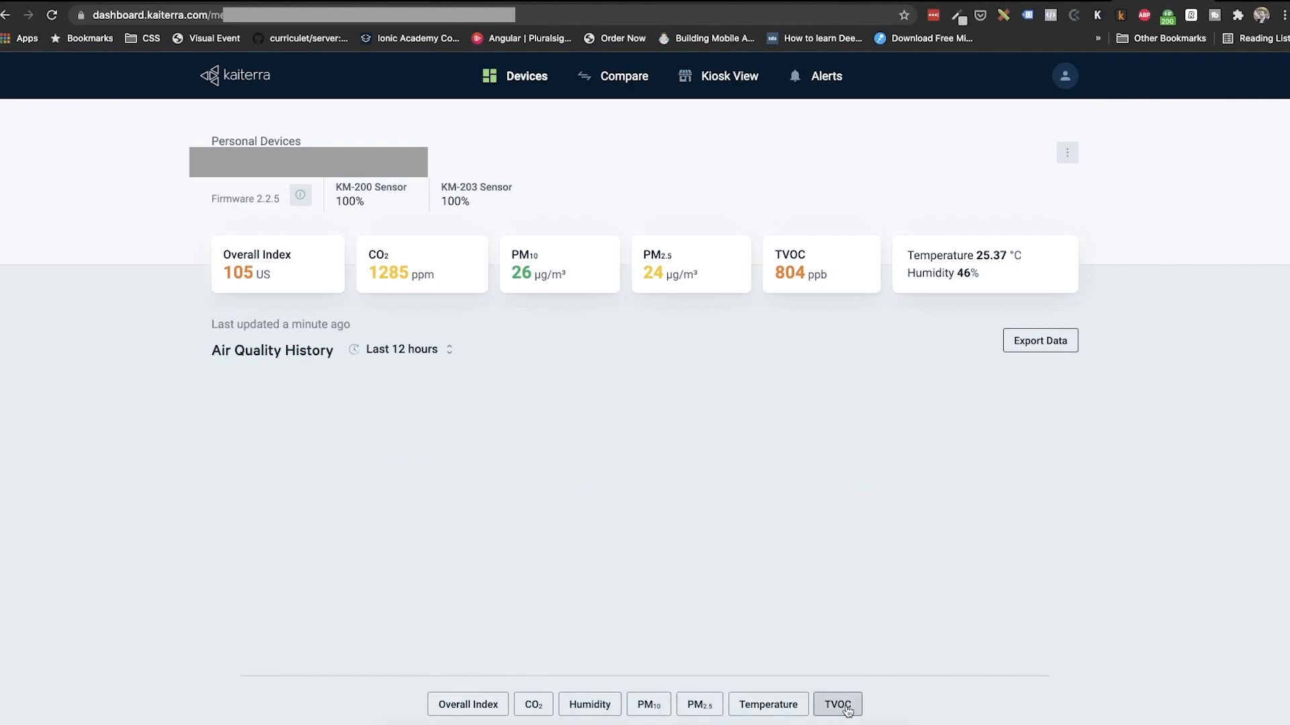
left_click(836, 704)
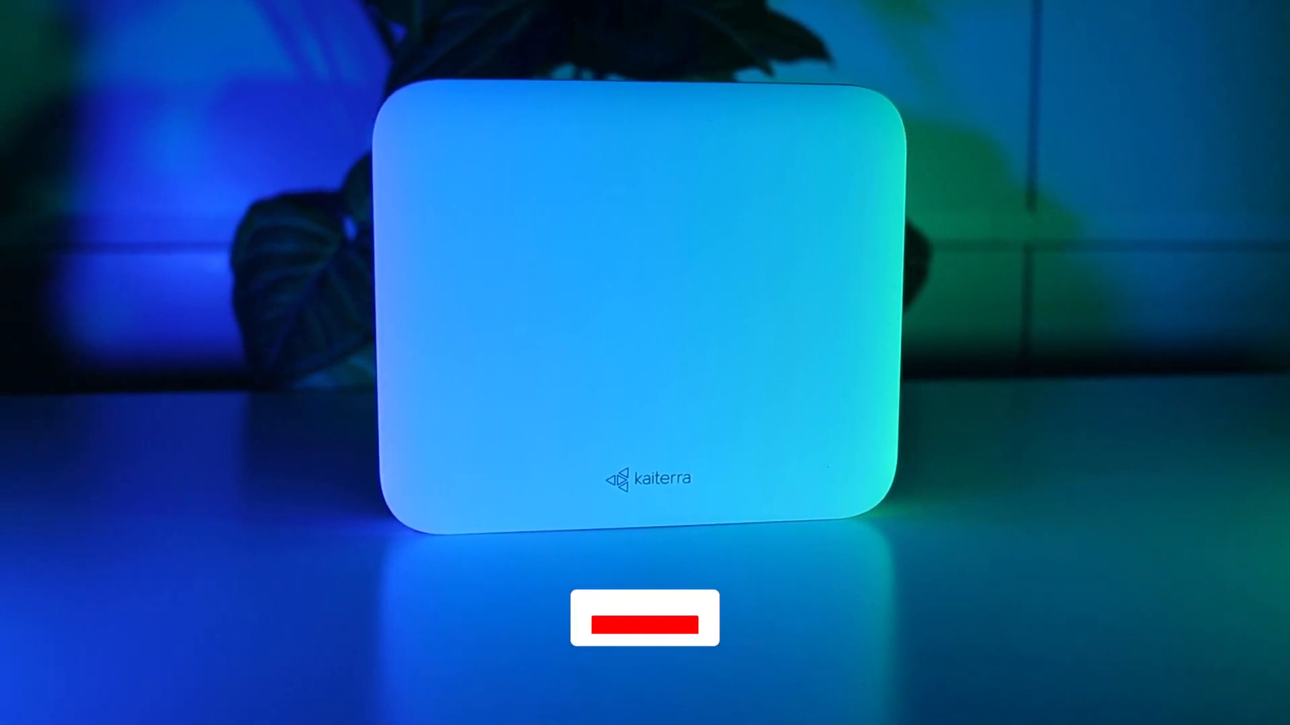
left_click(644, 618)
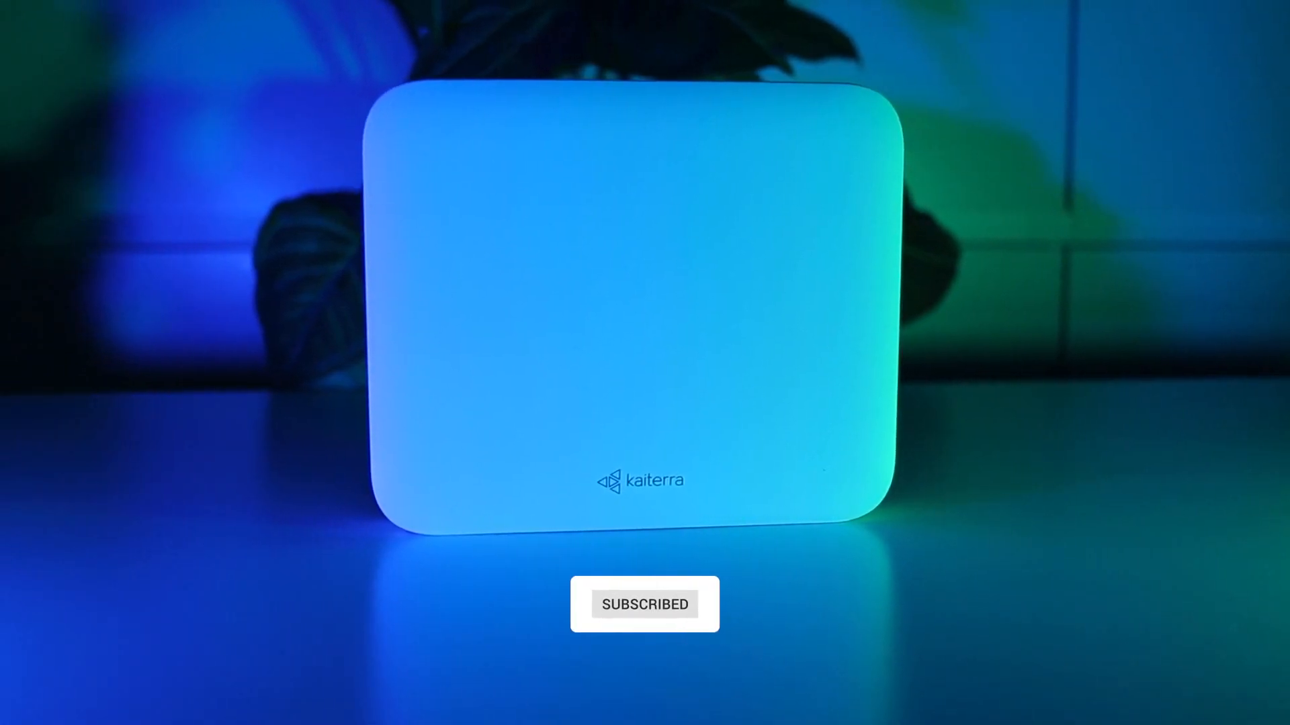